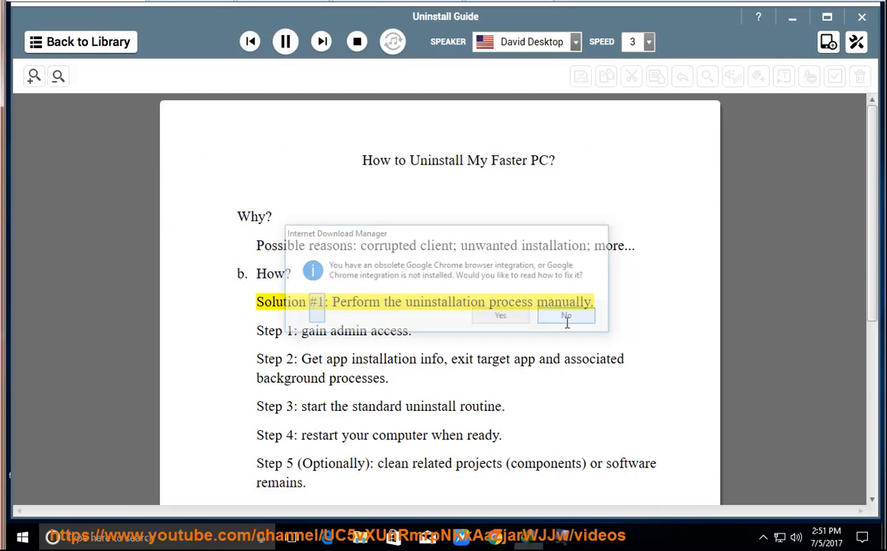
Play the spoken removal guide, scrolling down through the manual steps to the final Tip line
{"action": "left_click", "coordinate": [566, 315]}
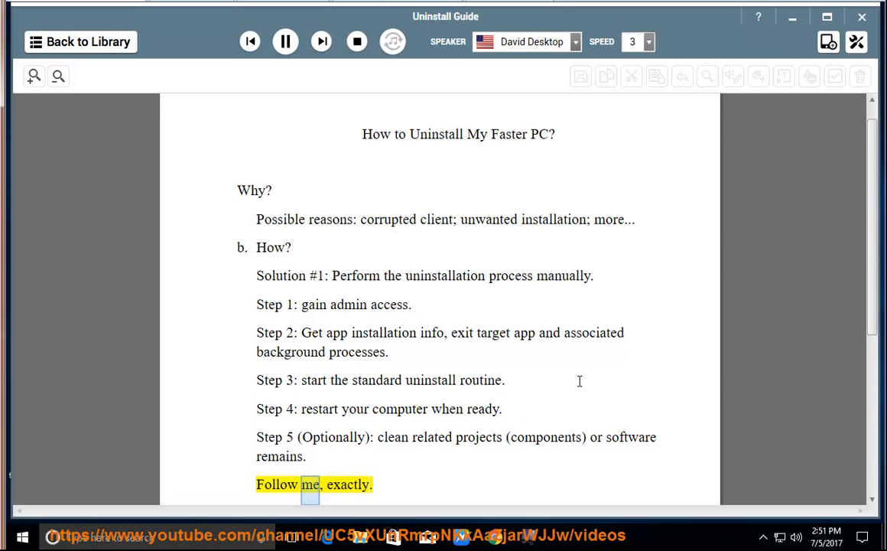
{"action": "scroll", "scroll_direction": "down", "scroll_amount": 3}
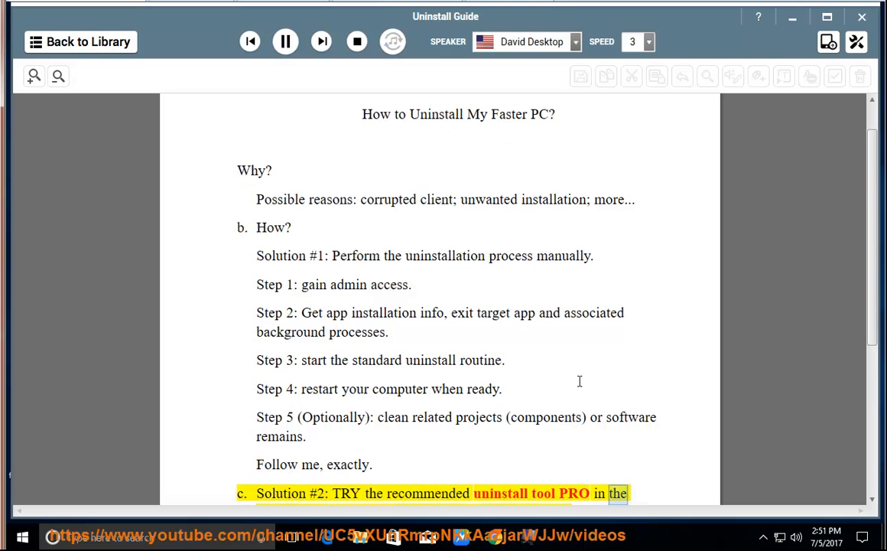
{"action": "scroll", "scroll_direction": "down", "scroll_amount": 3}
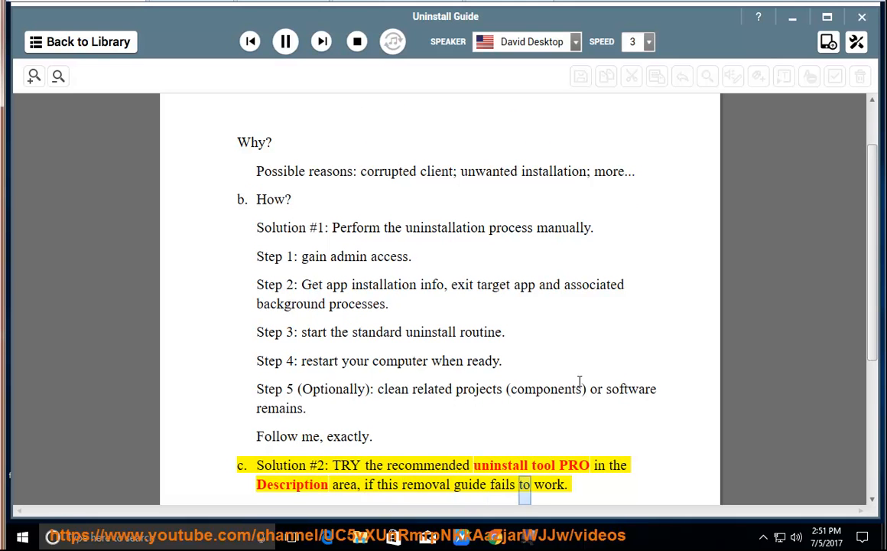
{"action": "scroll", "scroll_direction": "down", "scroll_amount": 3}
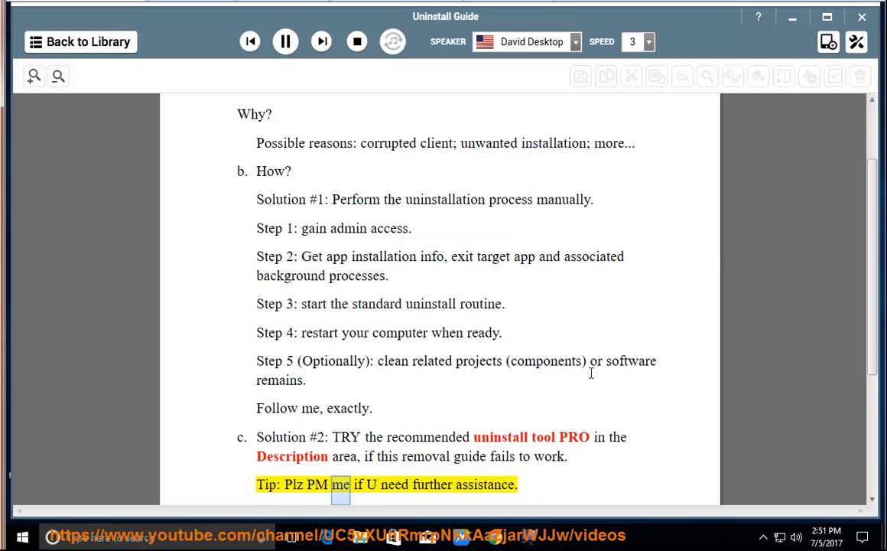
{"action": "left_click", "coordinate": [285, 41]}
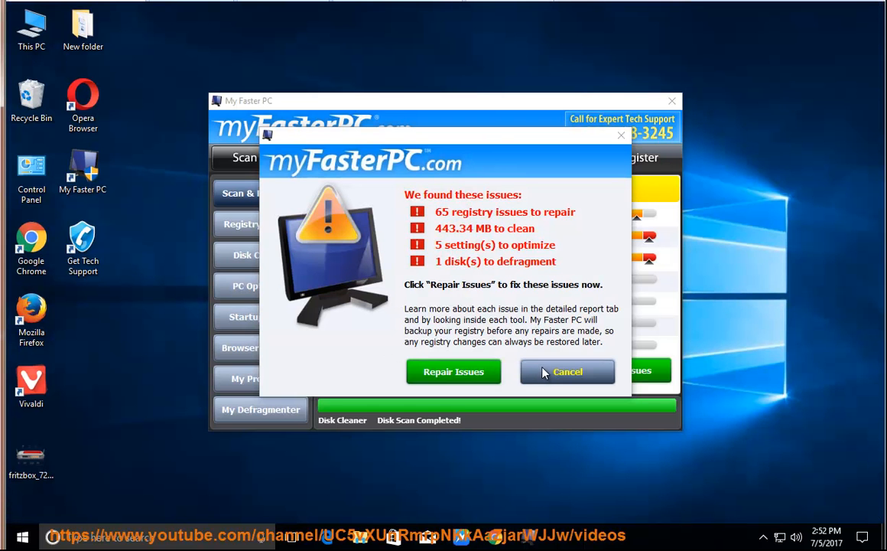
Cancel the 'We found these issues' pop-up and close the My Faster PC scan results
{"action": "left_click", "coordinate": [567, 371]}
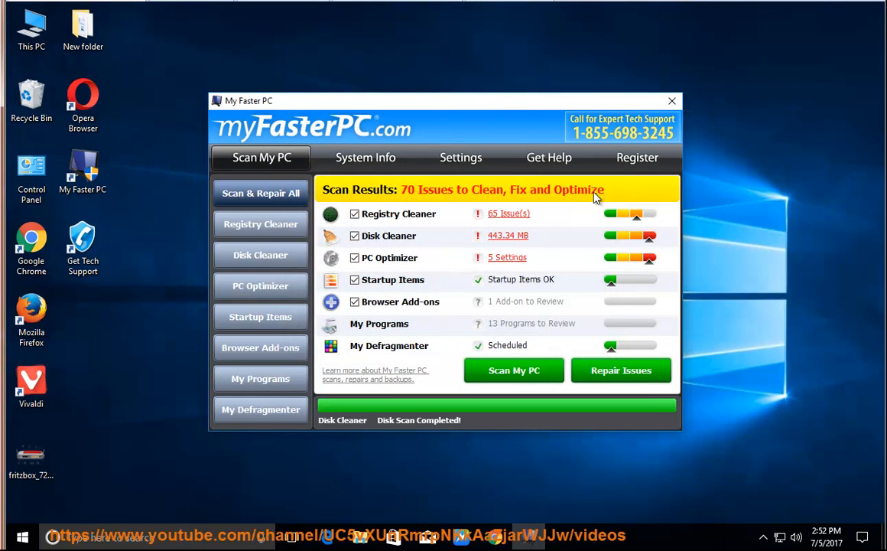
{"action": "left_click", "coordinate": [620, 370]}
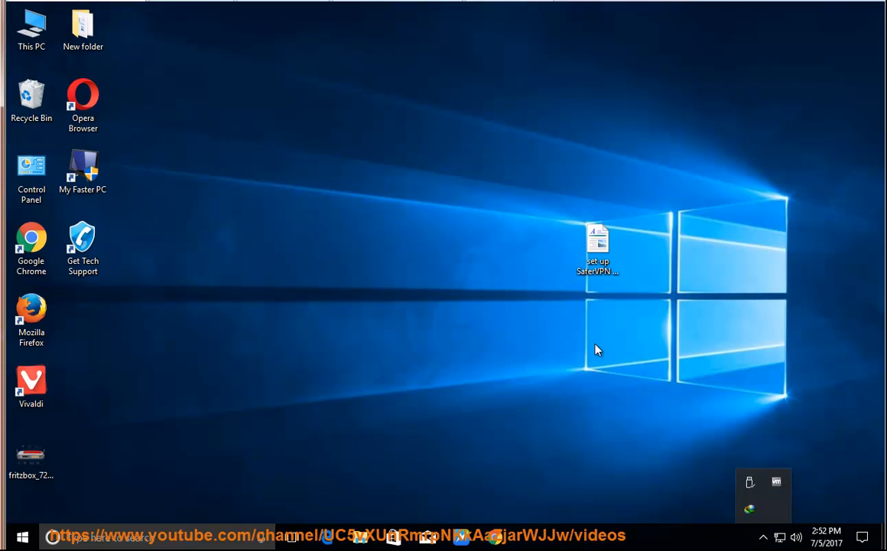
Select the Get Tech Support shortcut on the empty desktop
{"action": "left_click", "coordinate": [83, 245]}
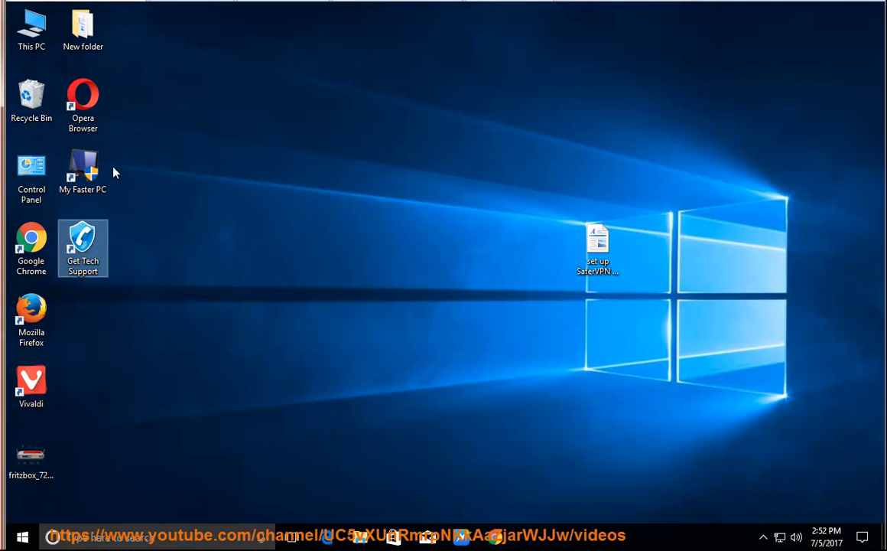